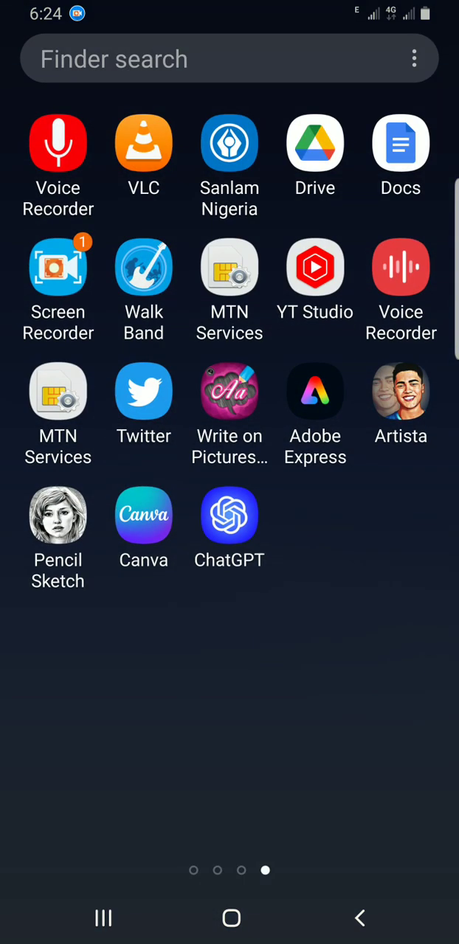
# Step: Search the launcher for 'Wo' and launch Microsoft Word
pyautogui.click(229, 58)
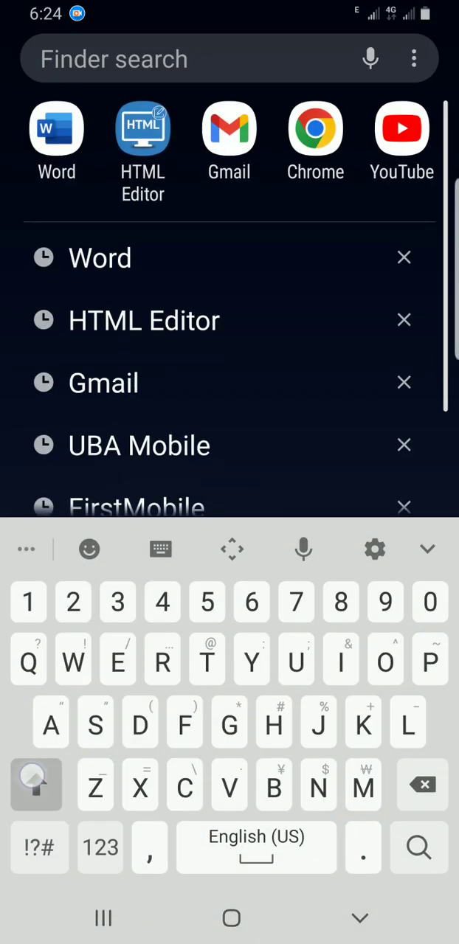
pyautogui.write('Wo')
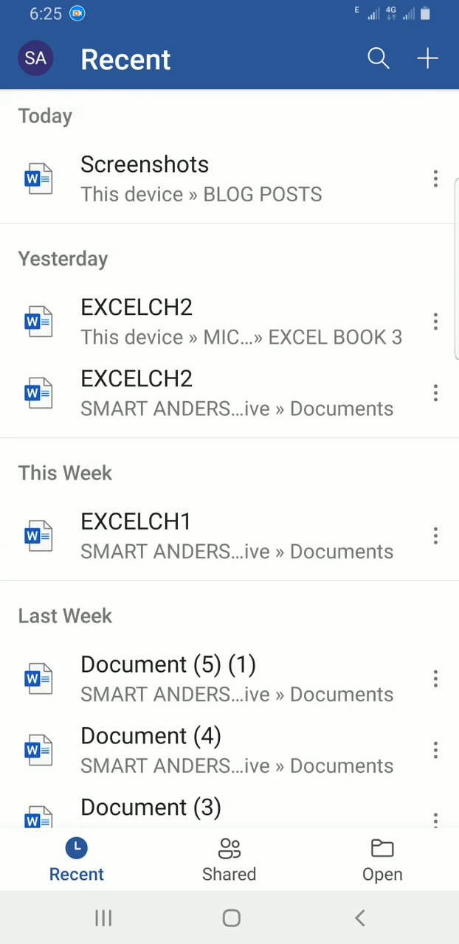
# Step: Open the Screenshots blog-post document from the Recent list
pyautogui.click(145, 179)
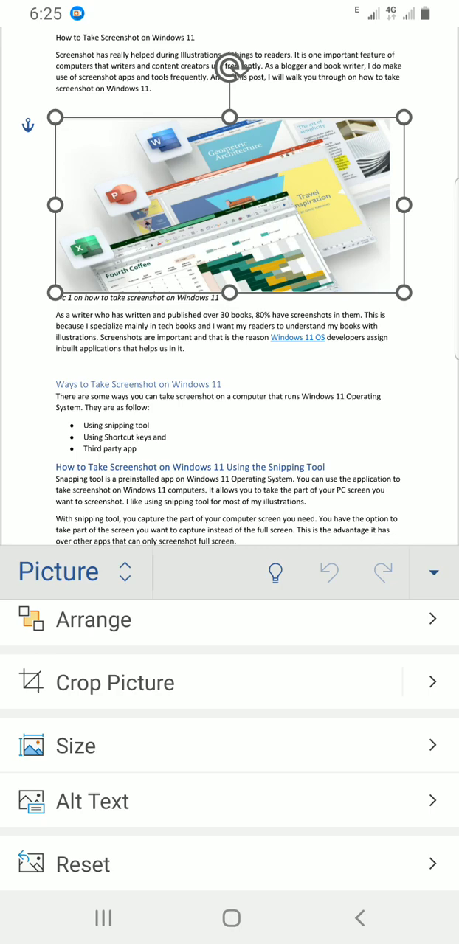
# Step: Open Alt Text for the picture and focus the empty description box
pyautogui.click(92, 801)
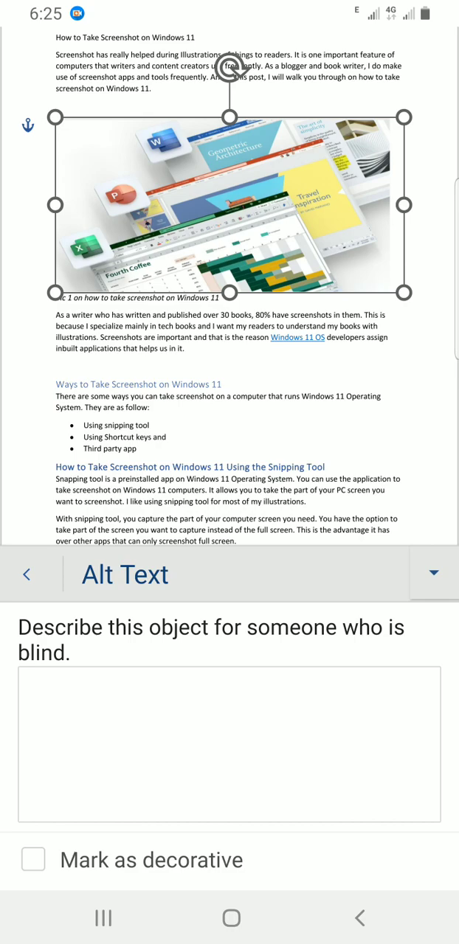
pyautogui.click(229, 744)
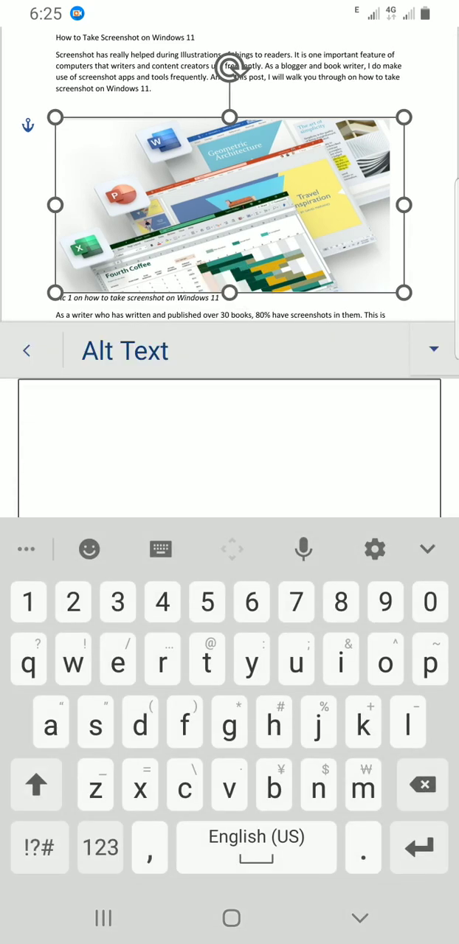
# Step: Enter 'An image that explains Microsoft 365' as the description, accepting keyboard suggestions
pyautogui.write('An')
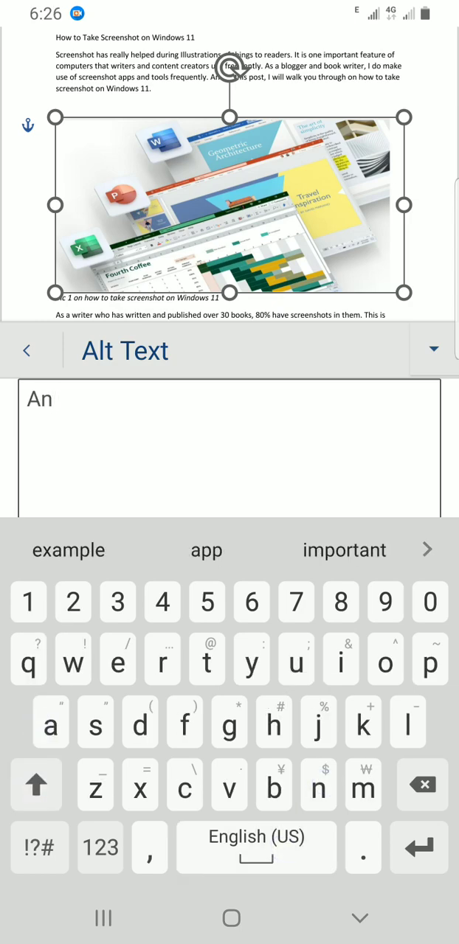
pyautogui.write('e')
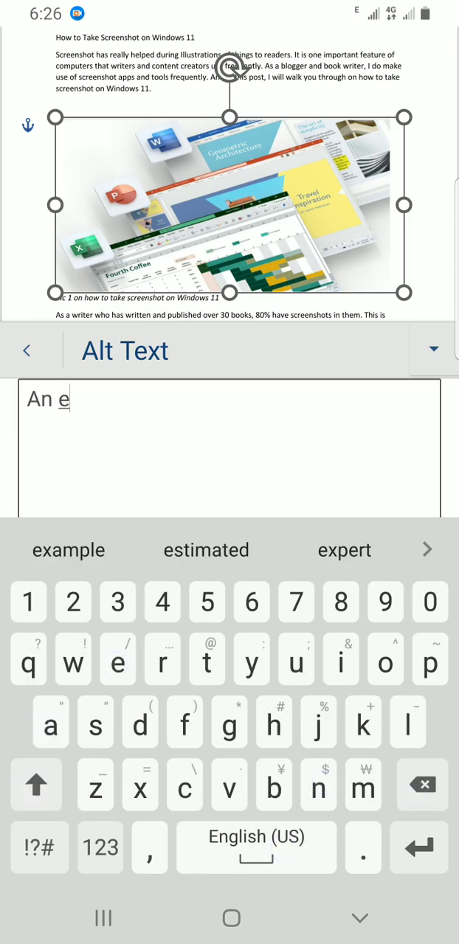
pyautogui.write('image that e')
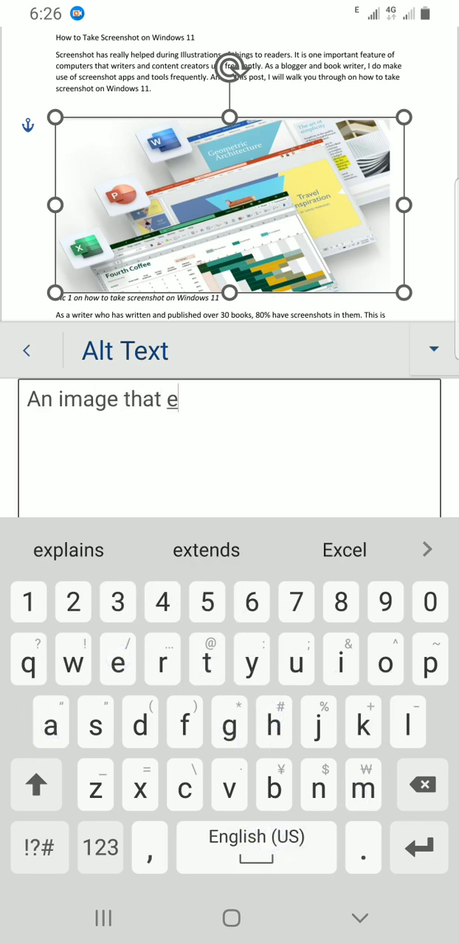
pyautogui.write('xplai')
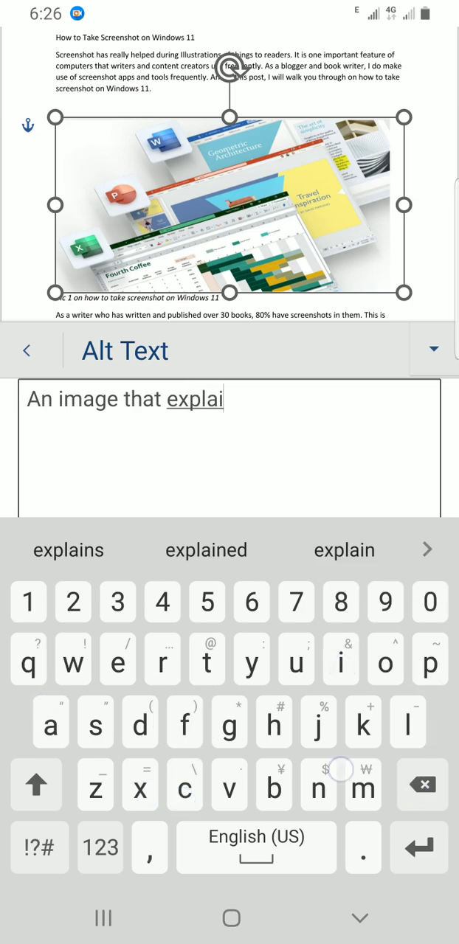
pyautogui.click(68, 550)
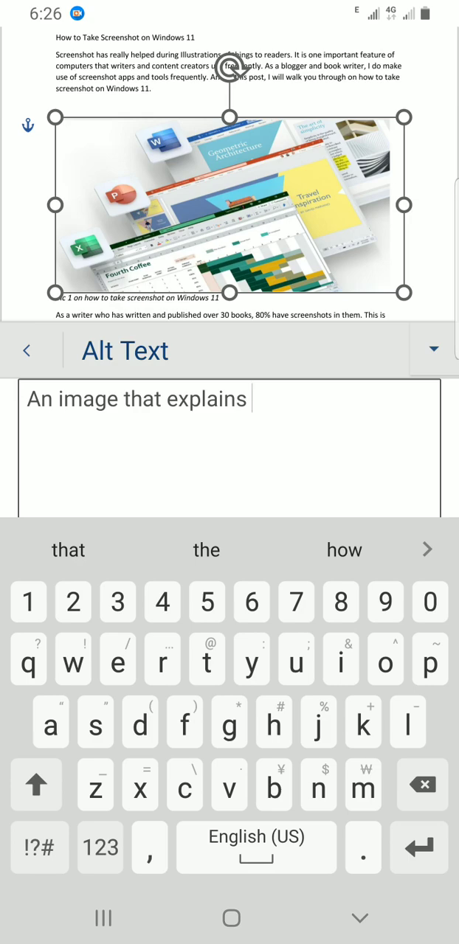
pyautogui.write('Mi')
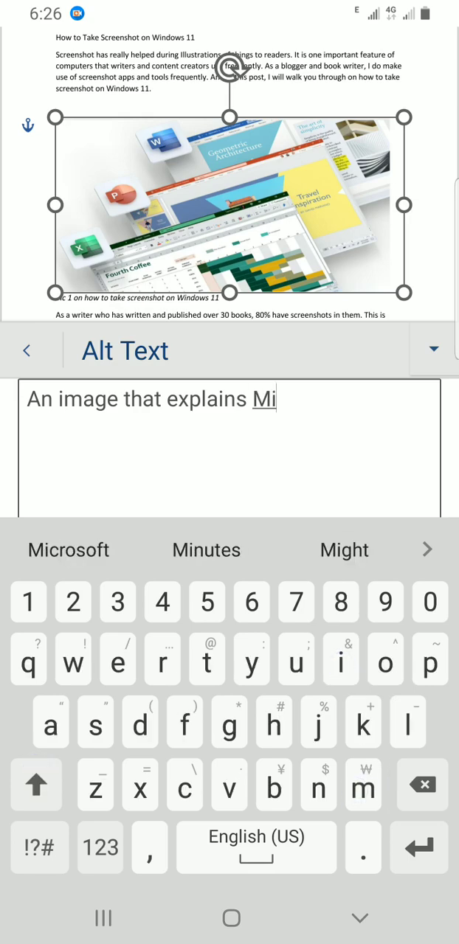
pyautogui.click(68, 549)
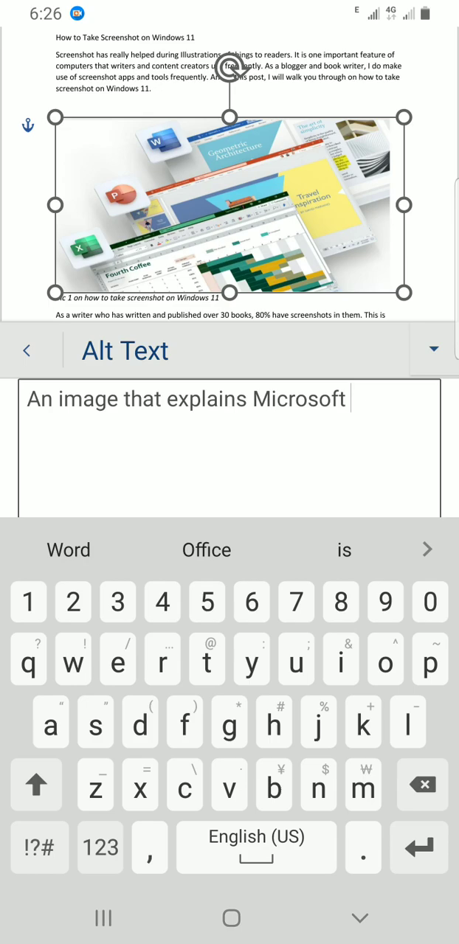
pyautogui.write('365')
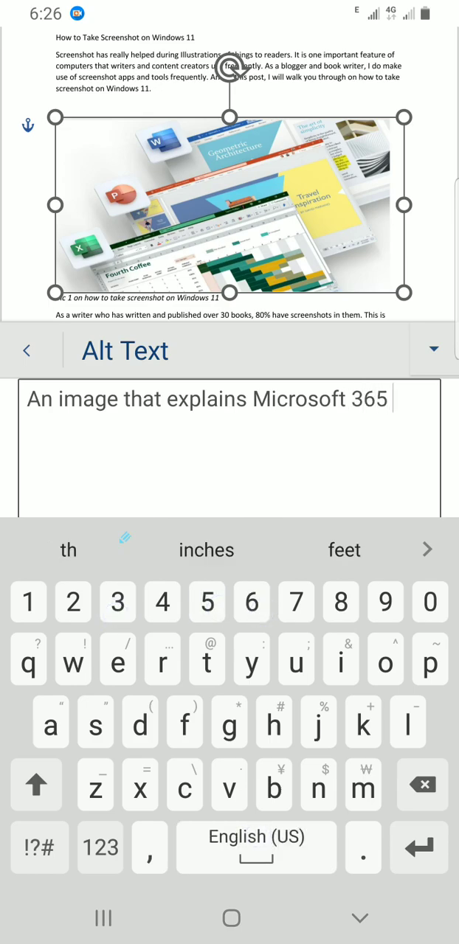
pyautogui.write('suit')
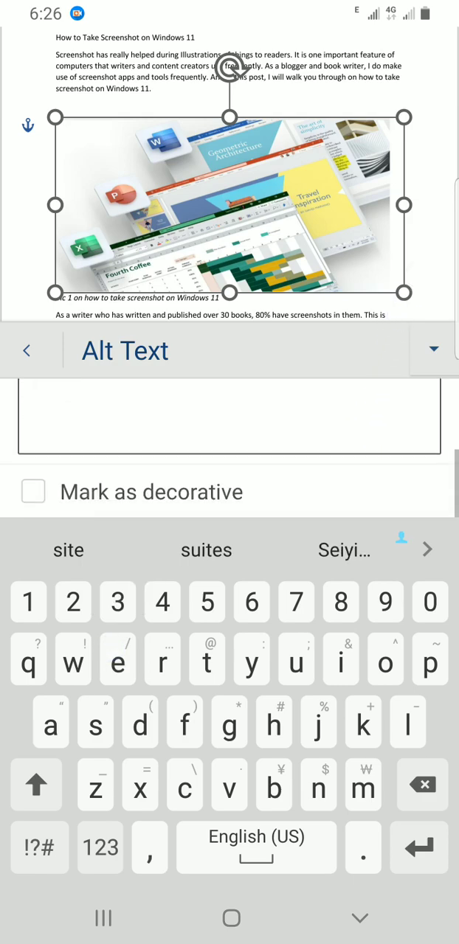
# Step: Leave the alt-text box and reselect the Microsoft 365 picture in the document
pyautogui.write('suite')
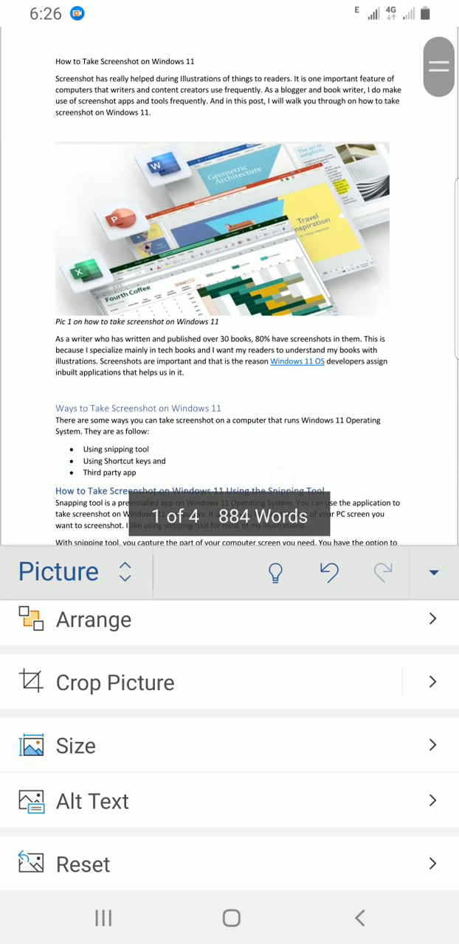
pyautogui.click(221, 229)
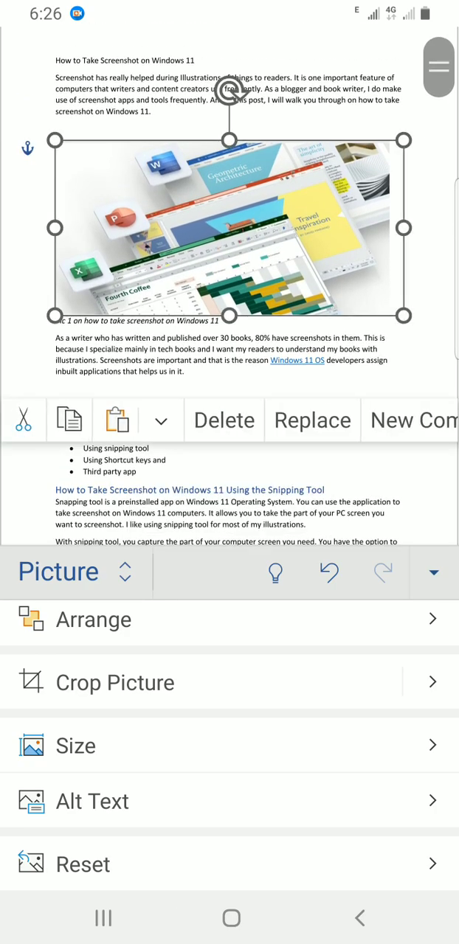